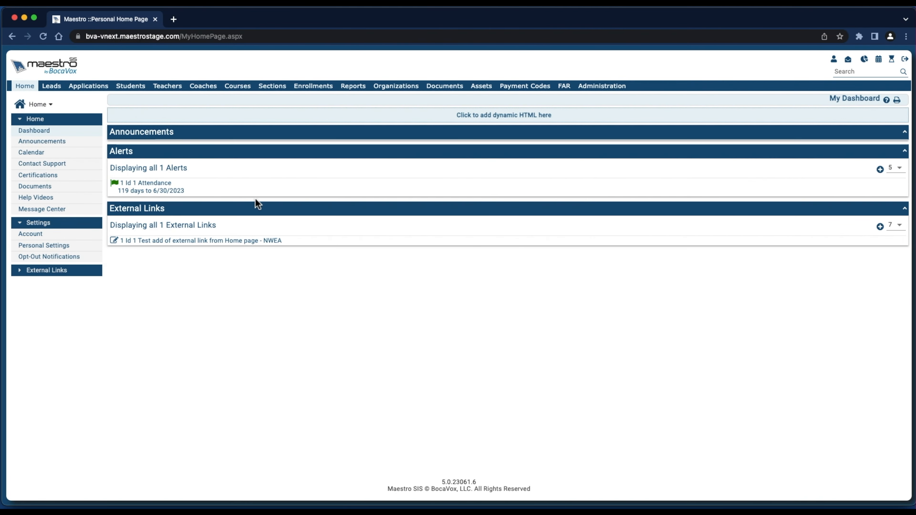
- Open the Students list for BC High School from the top navigation
{"action": "left_click", "coordinate": [130, 86]}
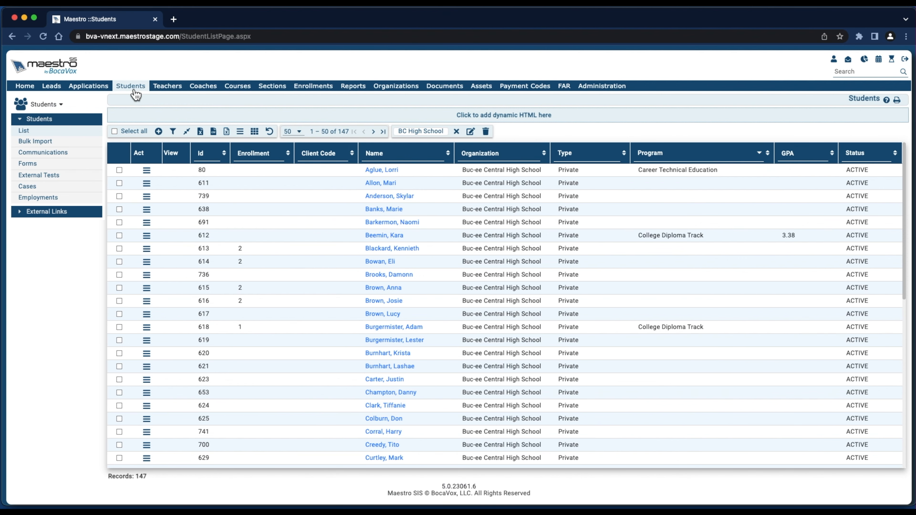
{"action": "mouse_move", "coordinate": [446, 267]}
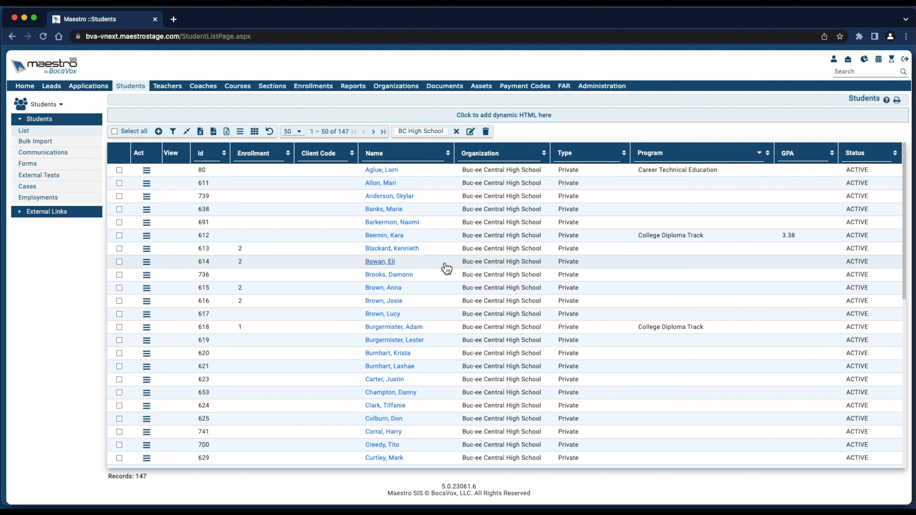
{"action": "mouse_move", "coordinate": [404, 153]}
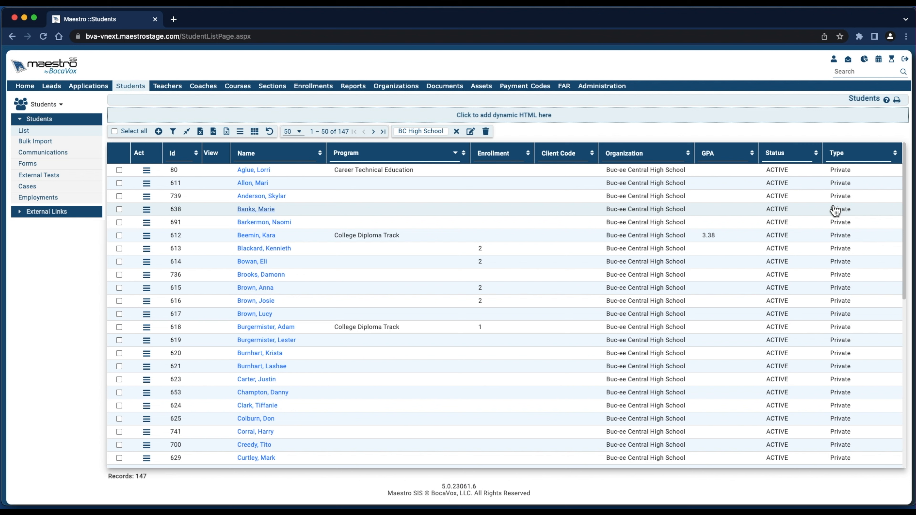
{"action": "mouse_move", "coordinate": [270, 130]}
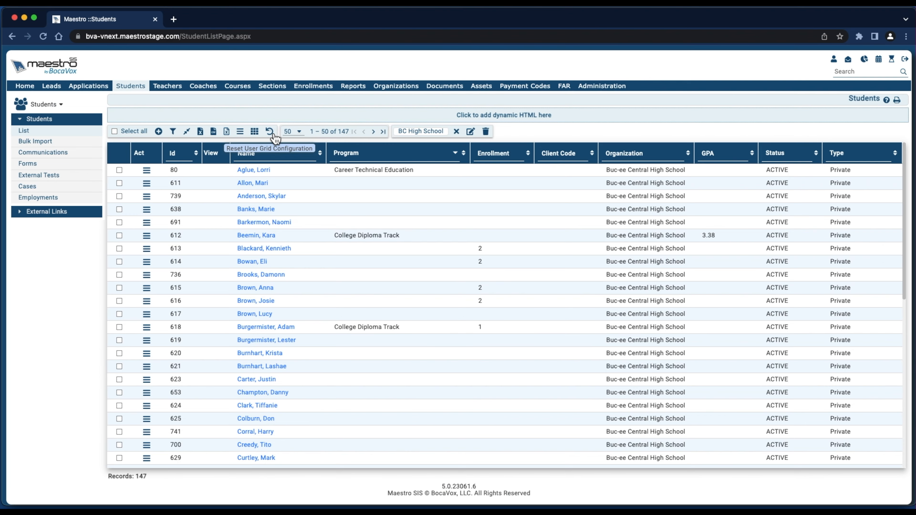
- Reset the user grid configuration so columns return to their default order
{"action": "left_click", "coordinate": [268, 131]}
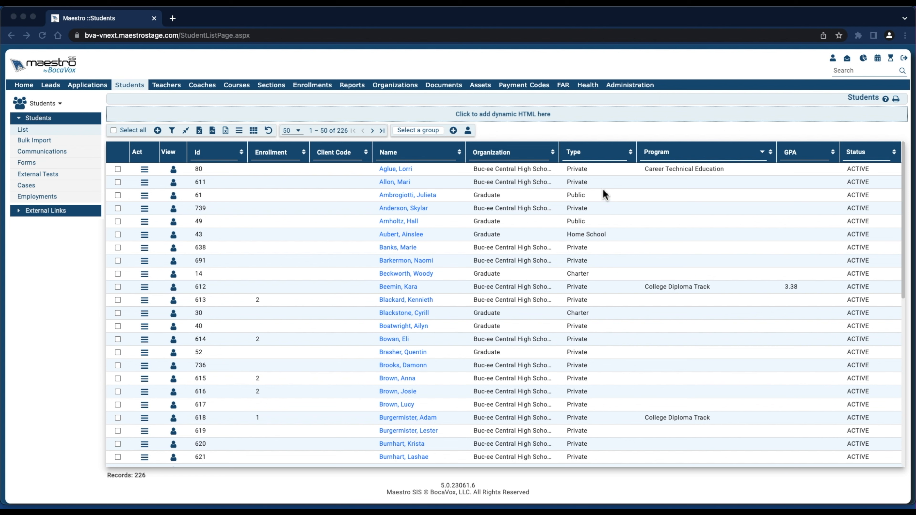
{"action": "mouse_move", "coordinate": [186, 131]}
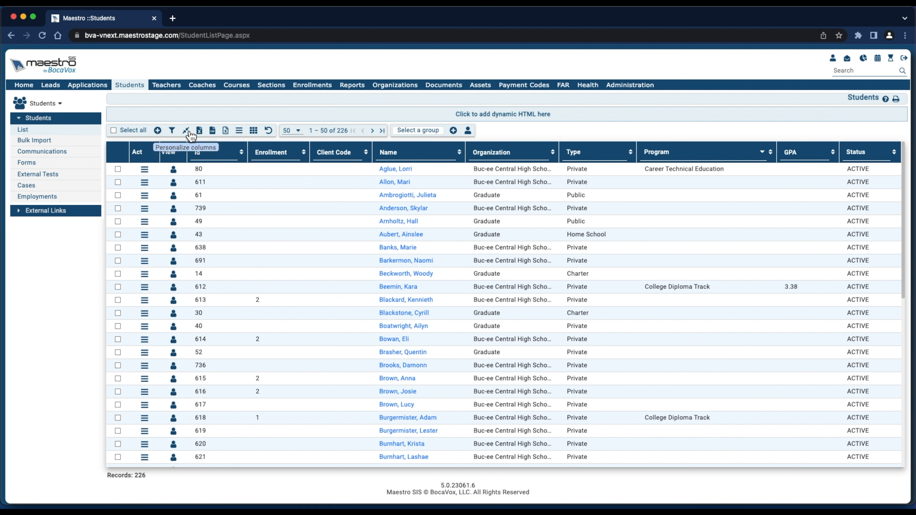
- In Personalize columns, switch off Show for the View, Type and GPA columns
{"action": "left_click", "coordinate": [188, 130]}
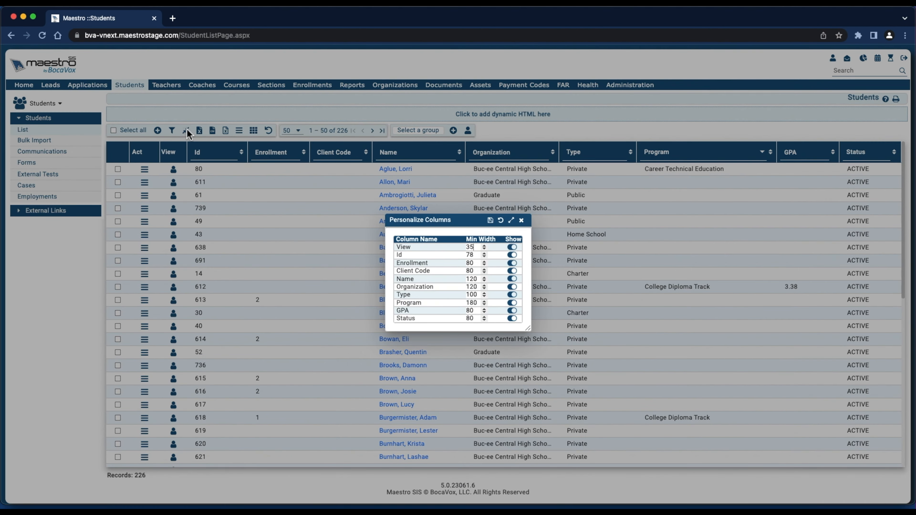
{"action": "mouse_move", "coordinate": [424, 250]}
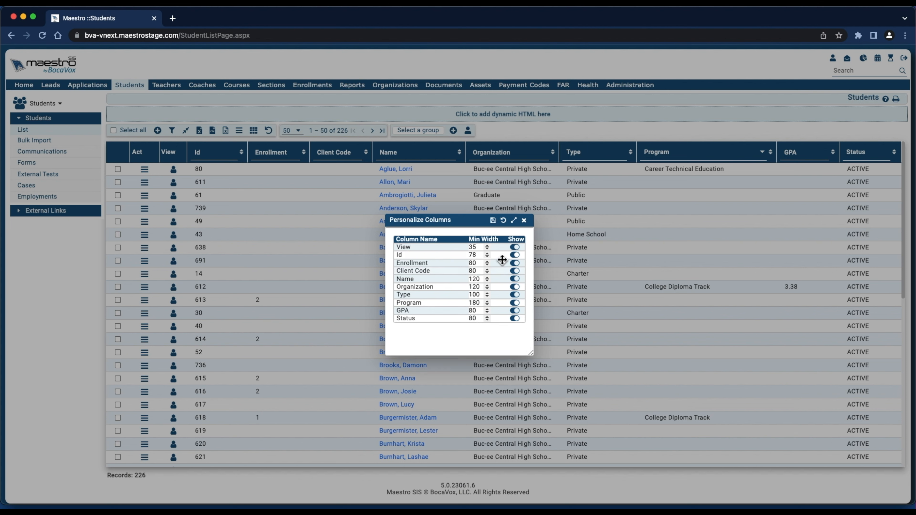
{"action": "left_click", "coordinate": [515, 246]}
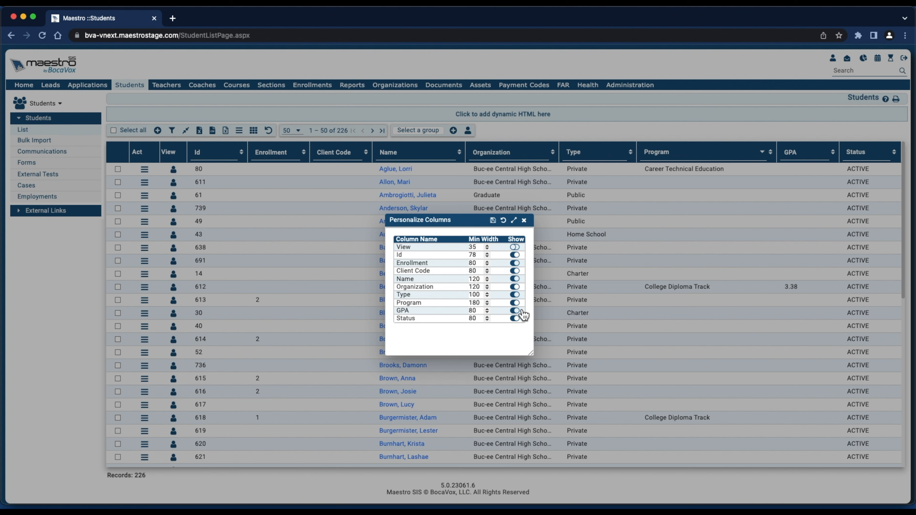
{"action": "left_click", "coordinate": [513, 310]}
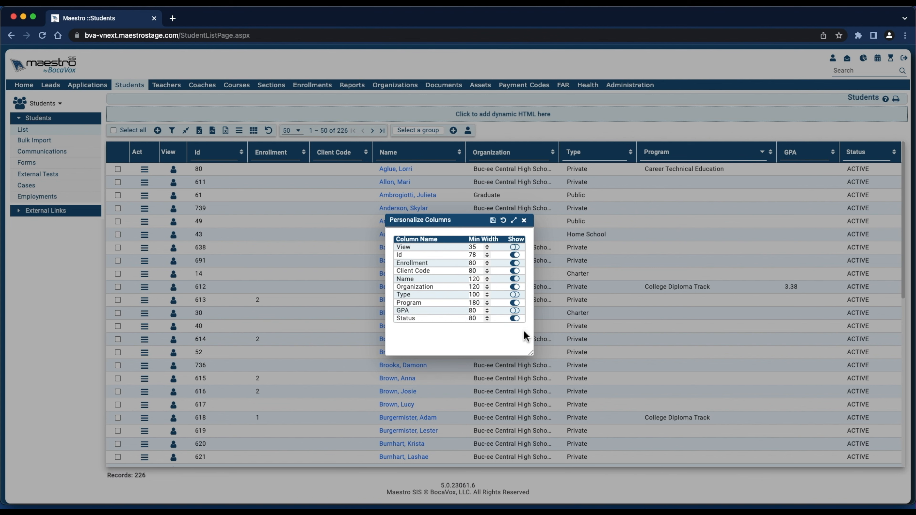
{"action": "mouse_move", "coordinate": [499, 228]}
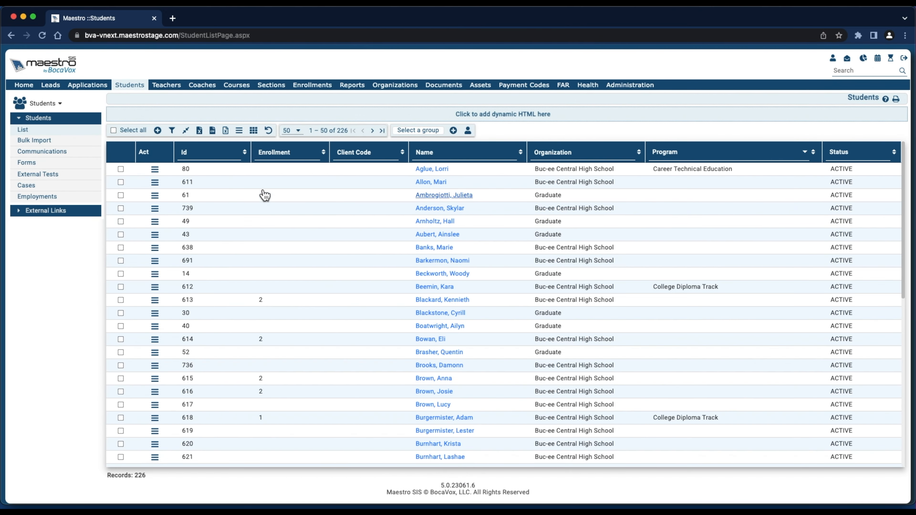
{"action": "mouse_move", "coordinate": [814, 156]}
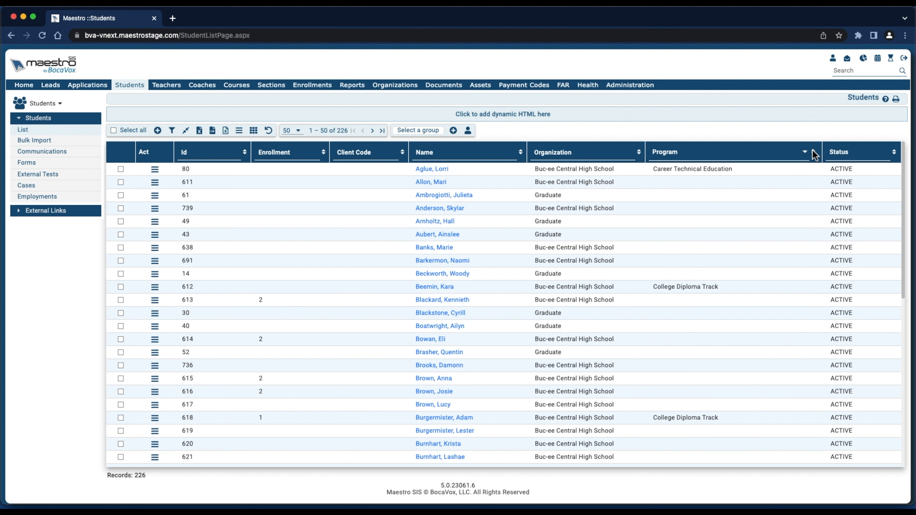
- In Personalize columns, turn every Show toggle on and save the settings
{"action": "left_click", "coordinate": [185, 130]}
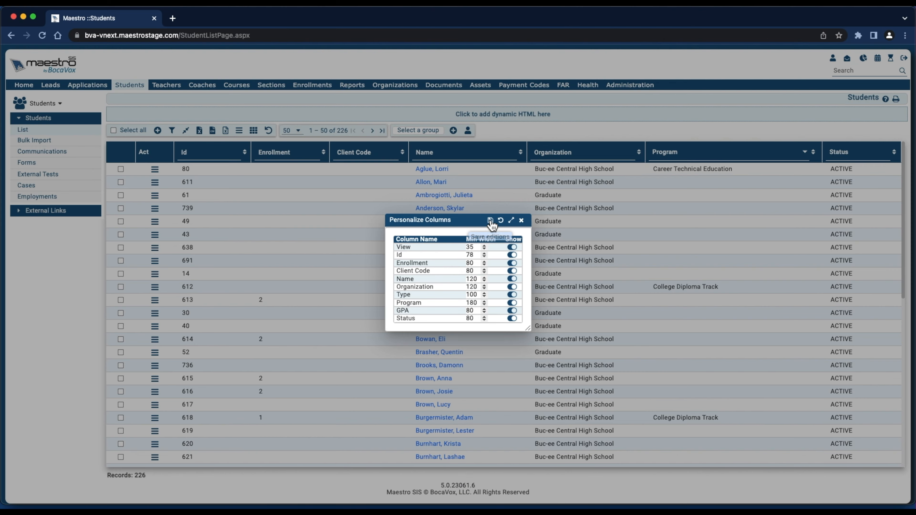
{"action": "left_click", "coordinate": [491, 220]}
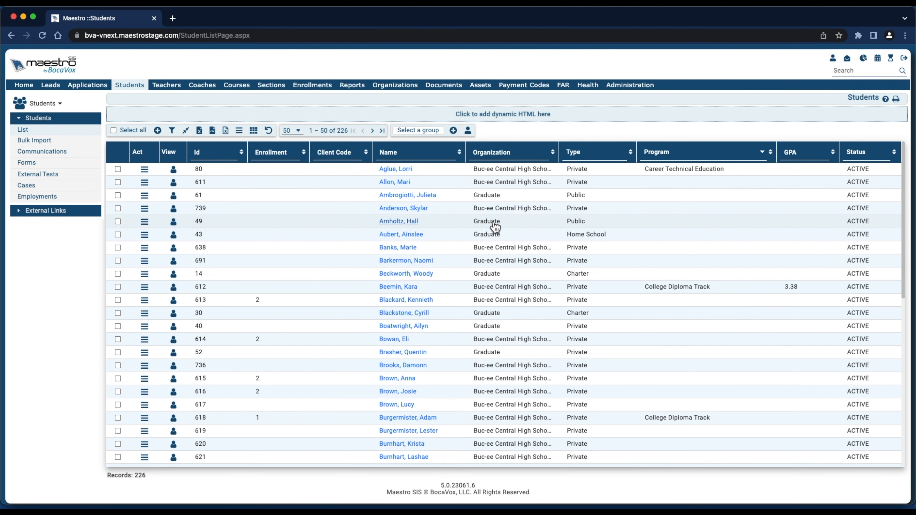
{"action": "mouse_move", "coordinate": [586, 161]}
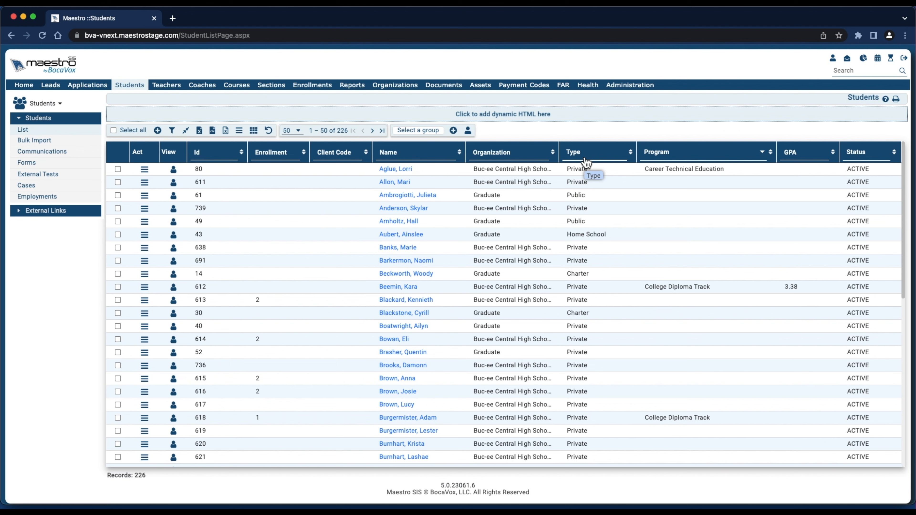